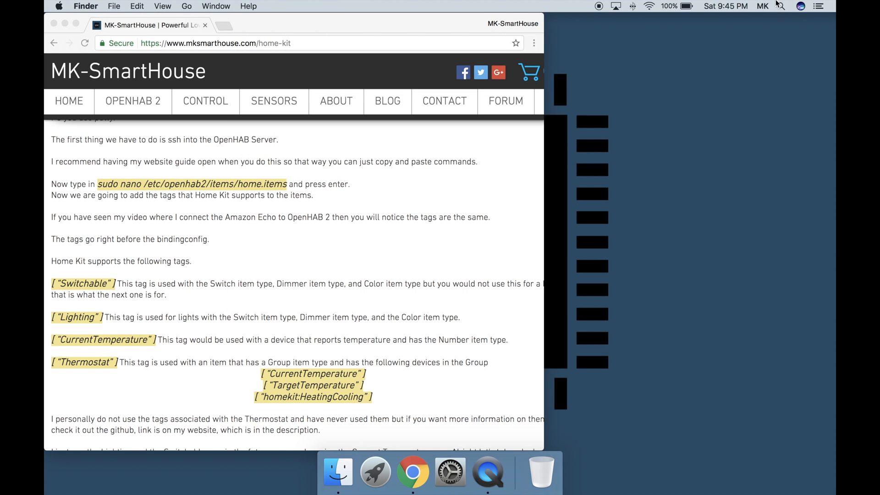
left_click(506, 470)
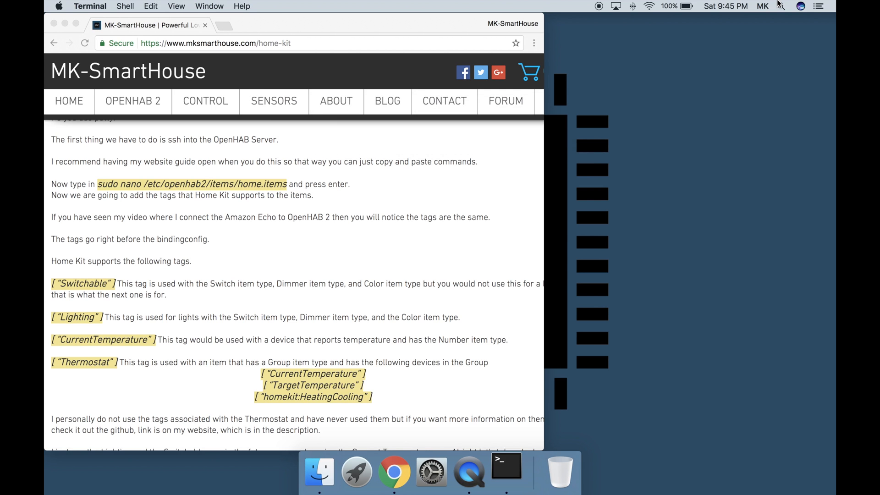
left_click(505, 472)
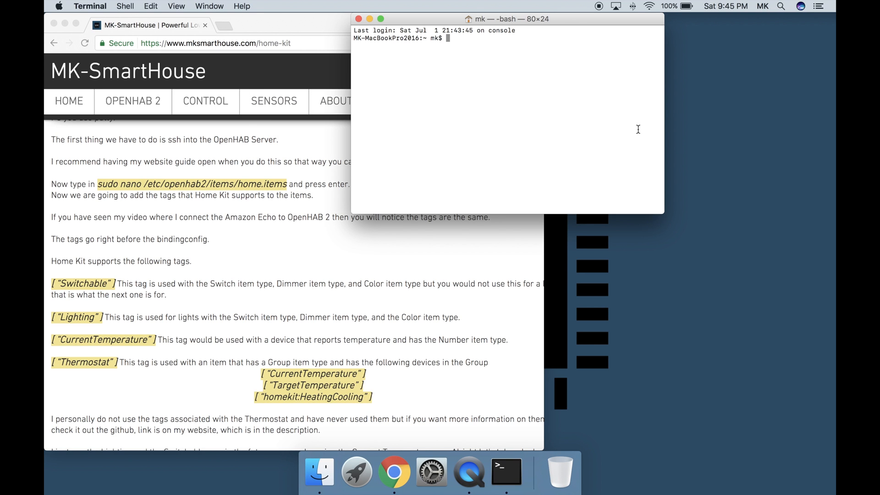
left_click_drag(664, 212, 836, 443)
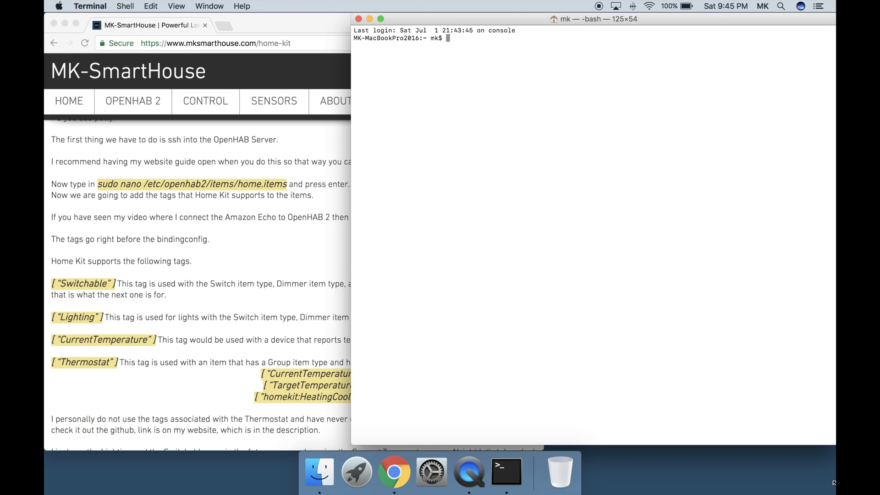
type("ssh openhabian@192.168.0.4")
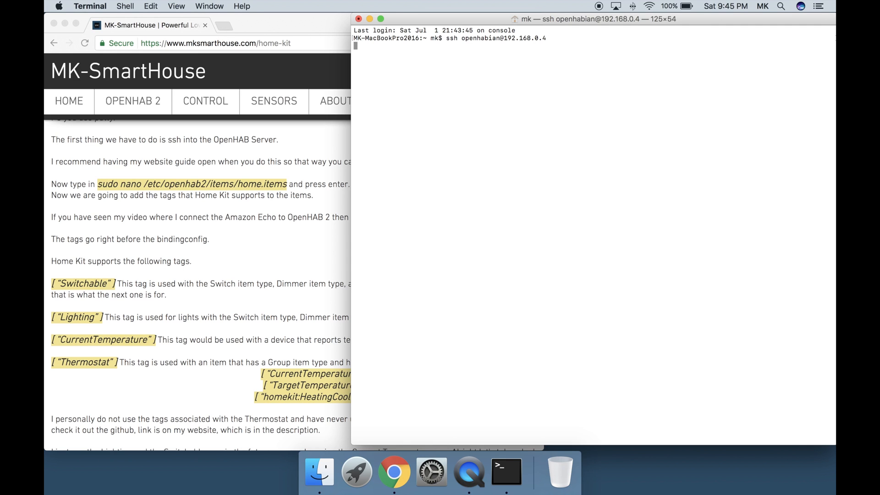
key("enter")
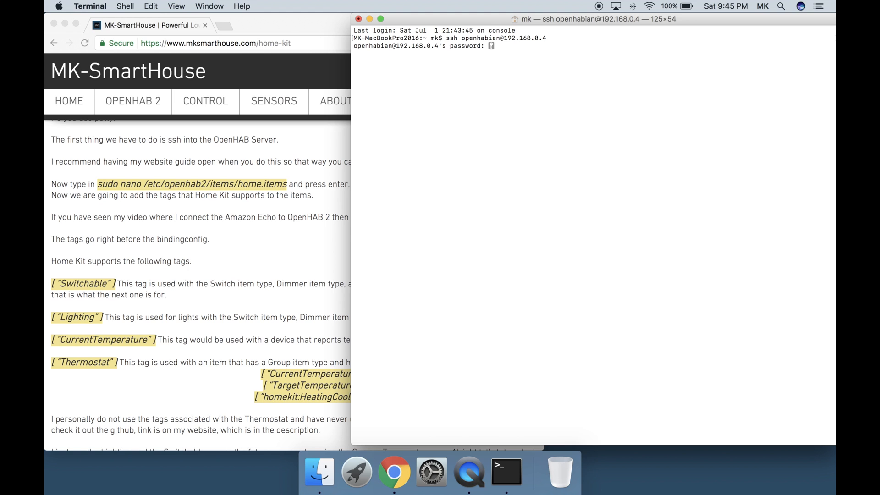
key("enter")
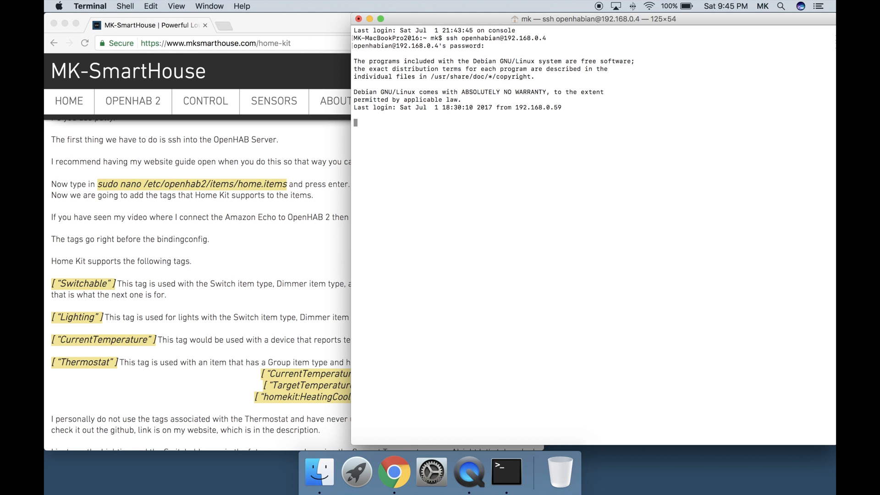
key("Return")
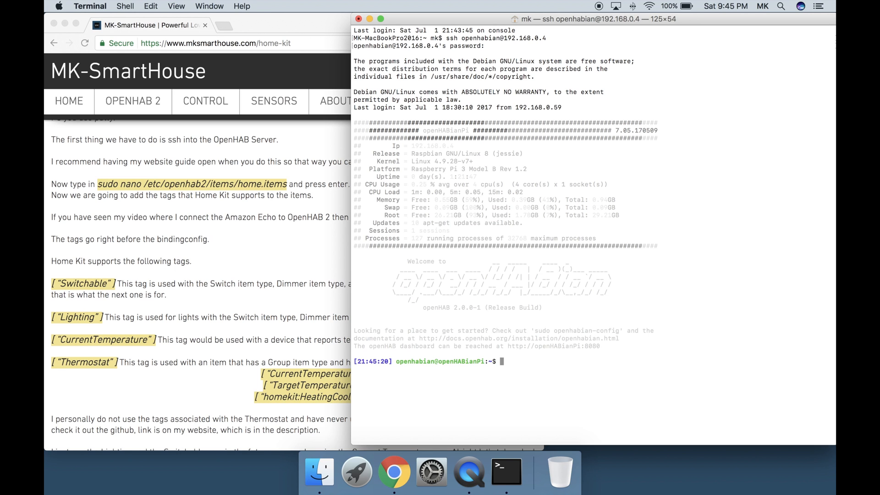
mouse_move(278, 200)
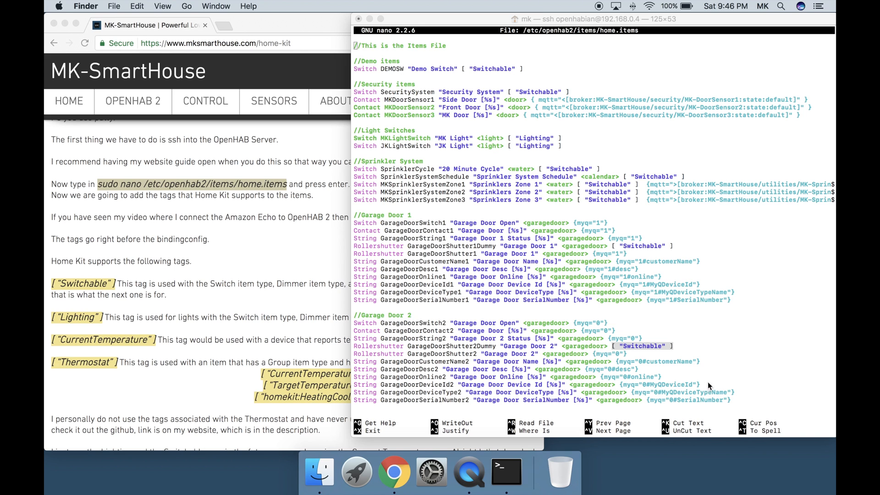
Leave home.items after reviewing its Switchable and Lighting tags.
left_click(713, 391)
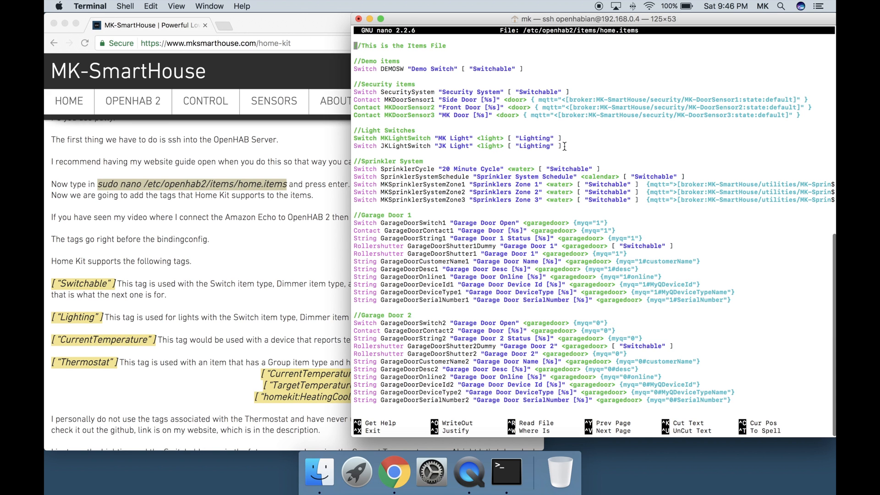
mouse_move(668, 223)
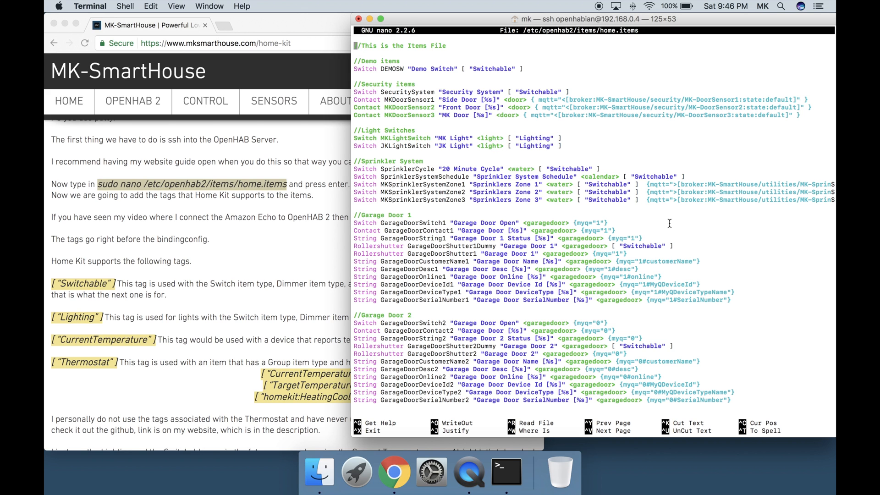
mouse_move(759, 464)
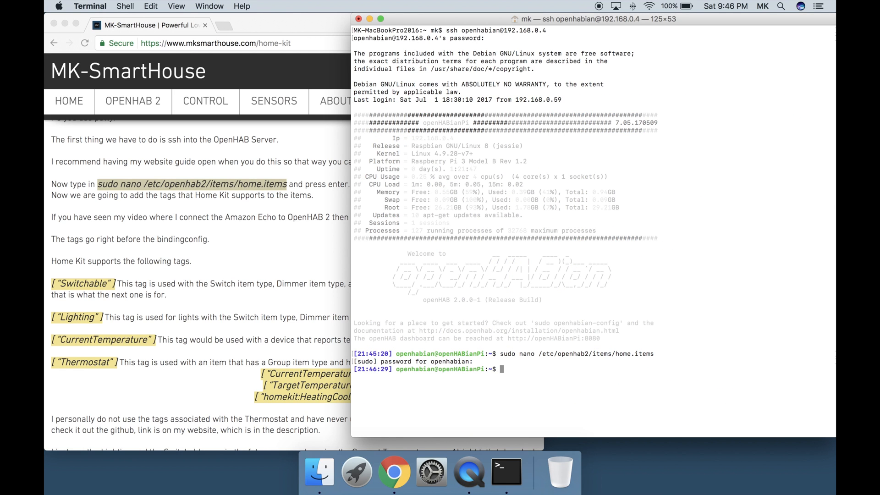
mouse_move(609, 337)
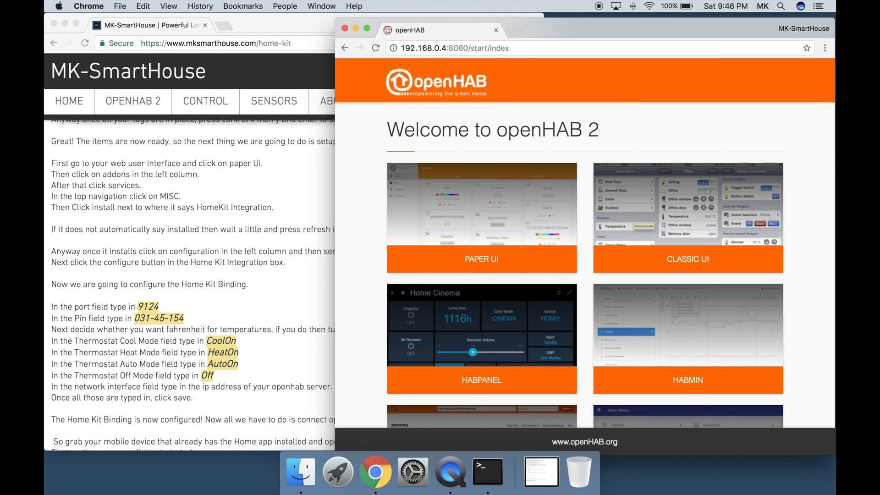
Install HomeKit Integration from Paper UI's MISC add-ons and confirm it shows installed.
left_click(480, 258)
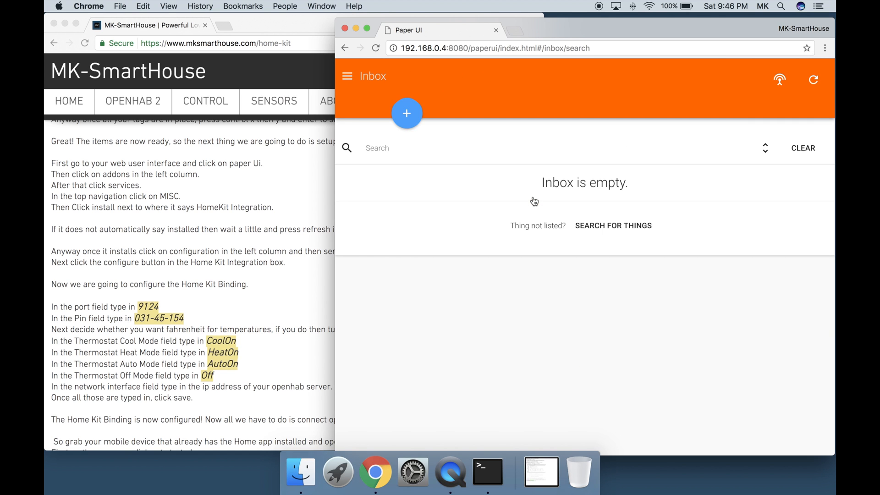
left_click(347, 76)
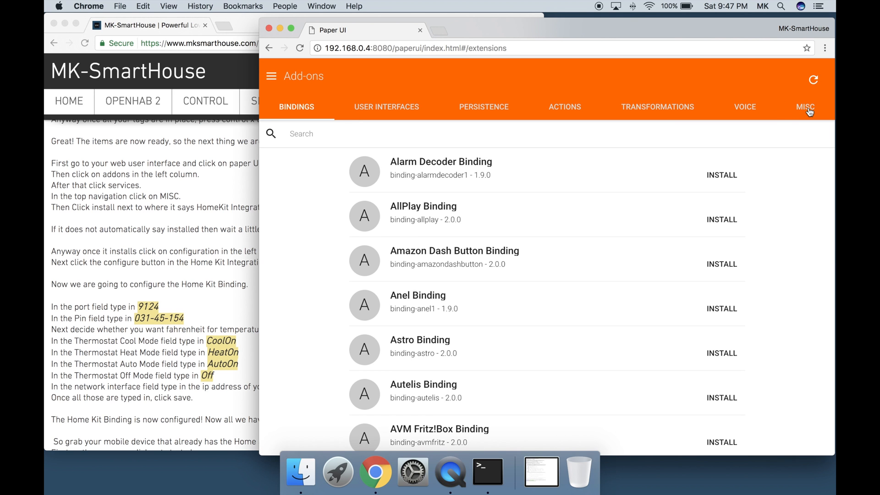
left_click(804, 107)
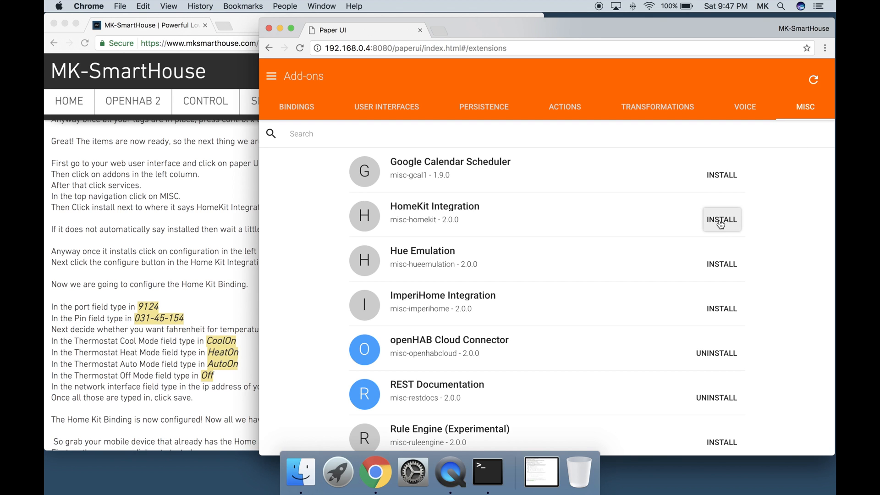
left_click(722, 219)
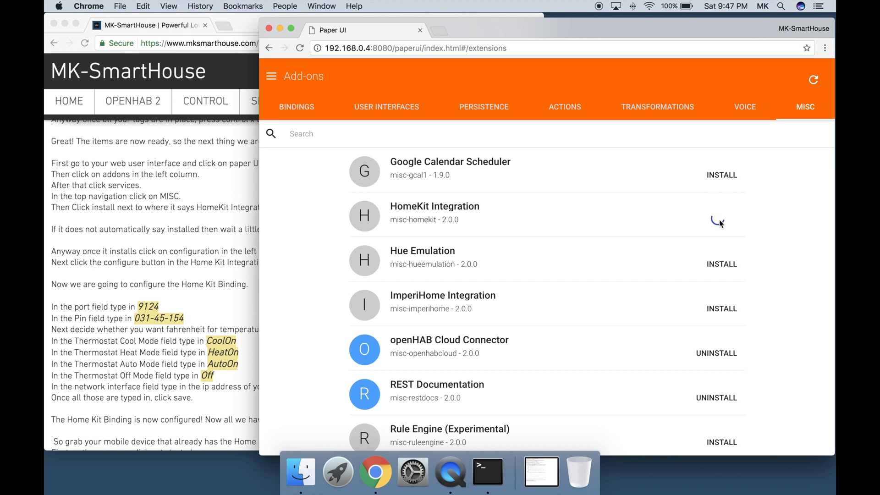
mouse_move(563, 219)
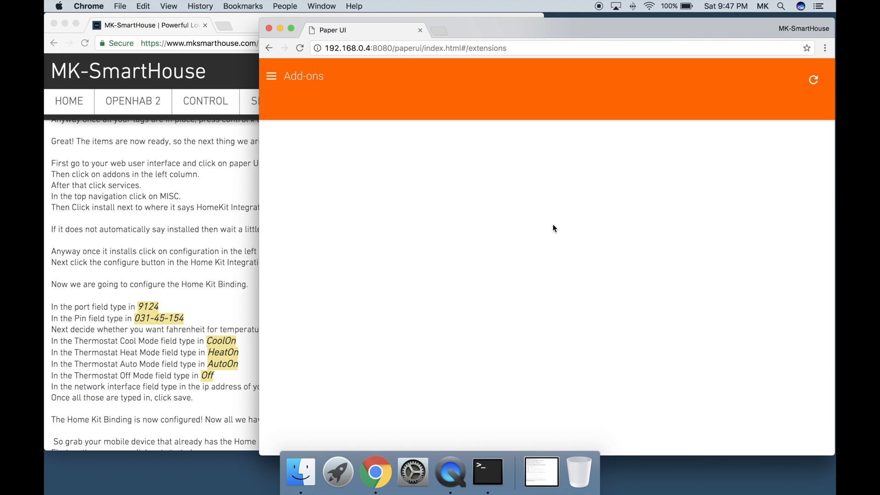
left_click(805, 107)
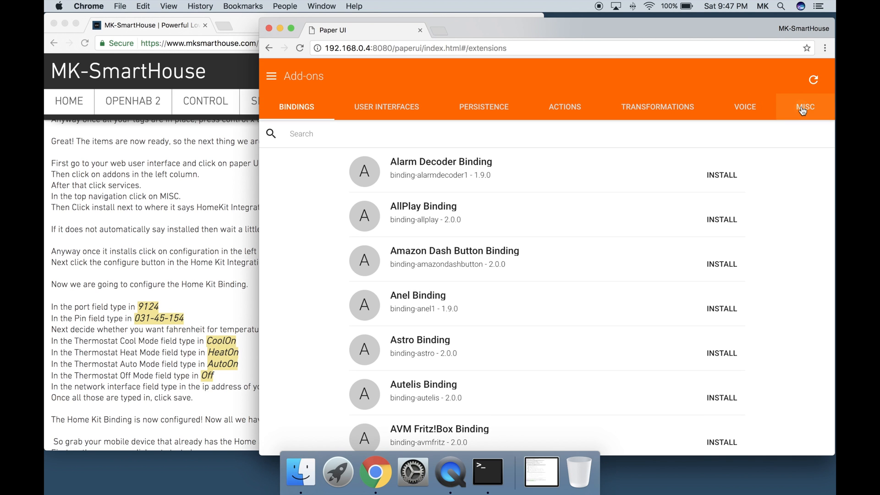
left_click(804, 107)
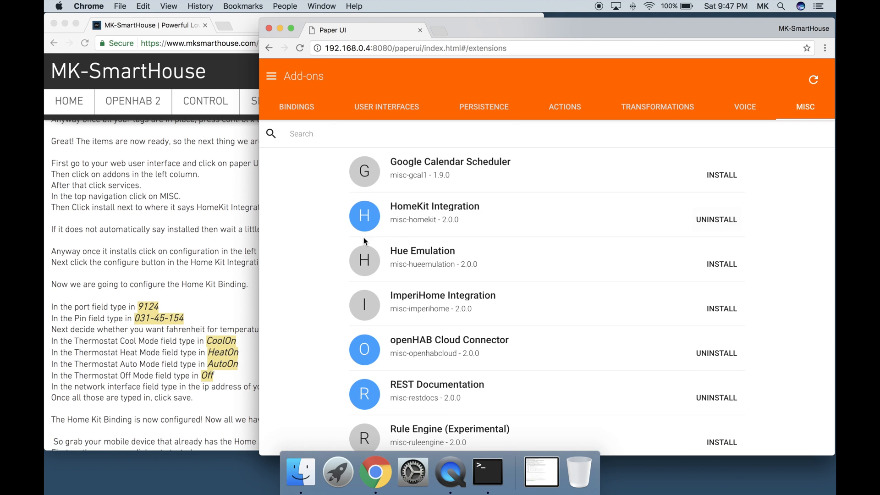
left_click(271, 76)
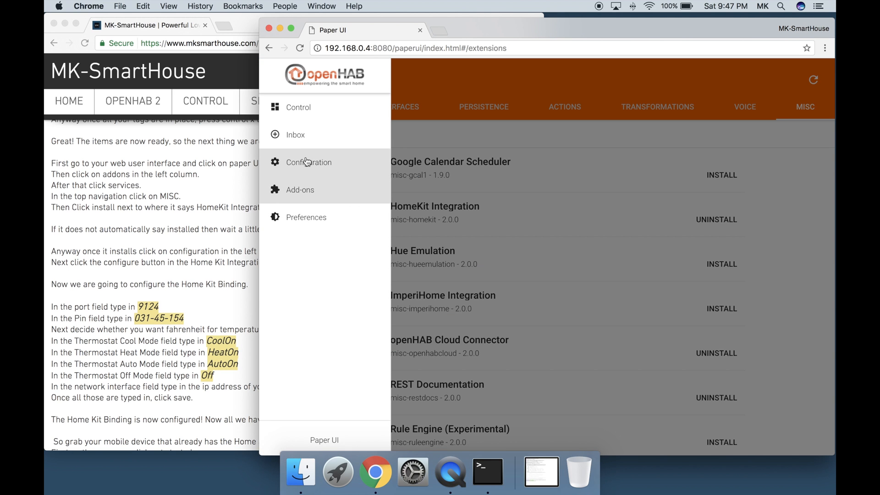
left_click(308, 163)
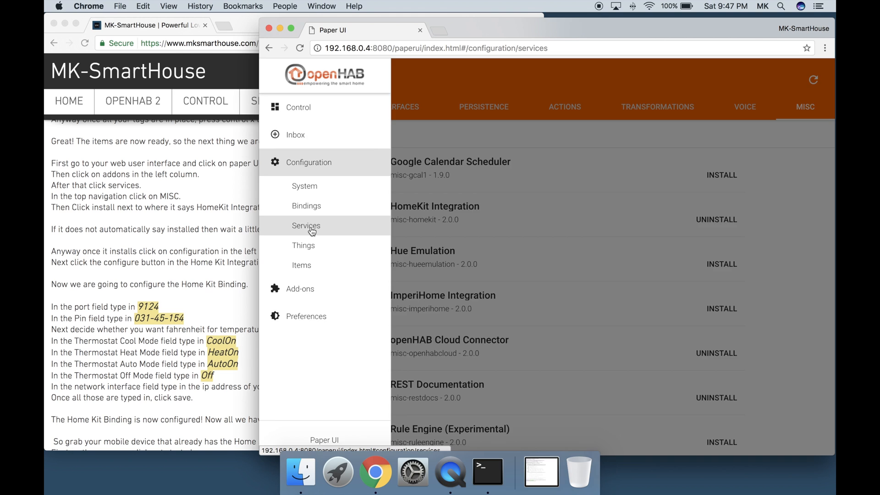
left_click(307, 225)
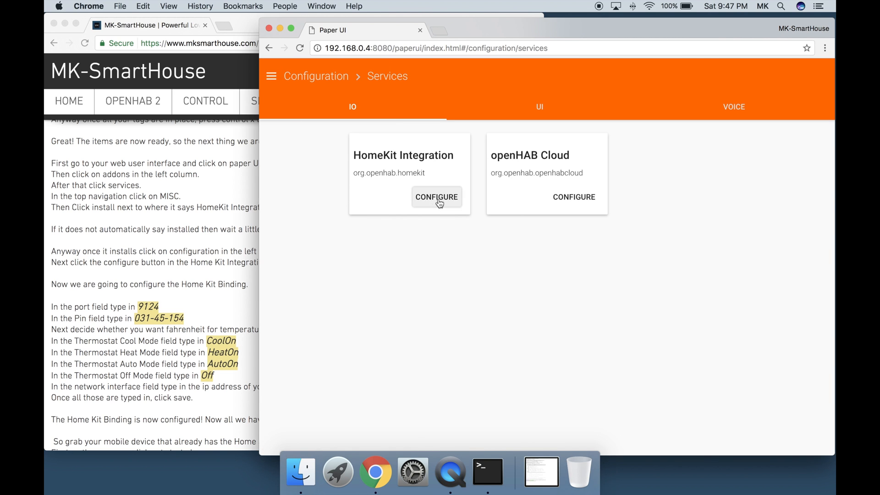
left_click(435, 197)
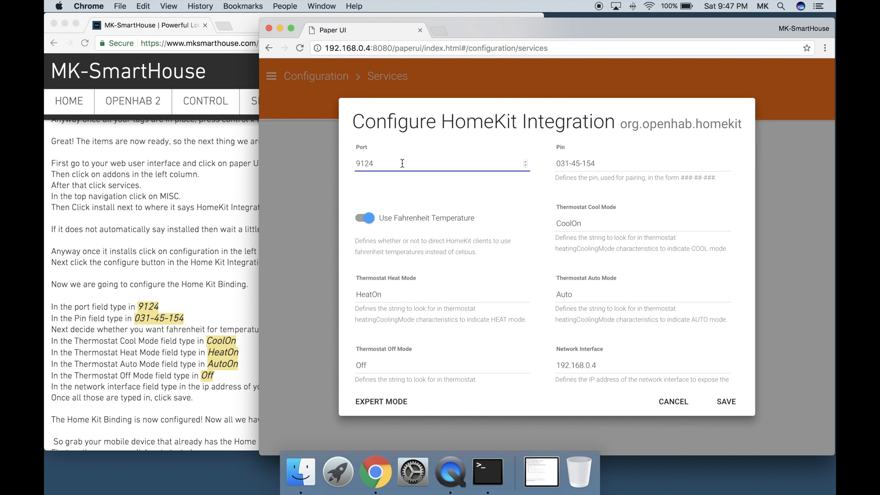
mouse_move(635, 168)
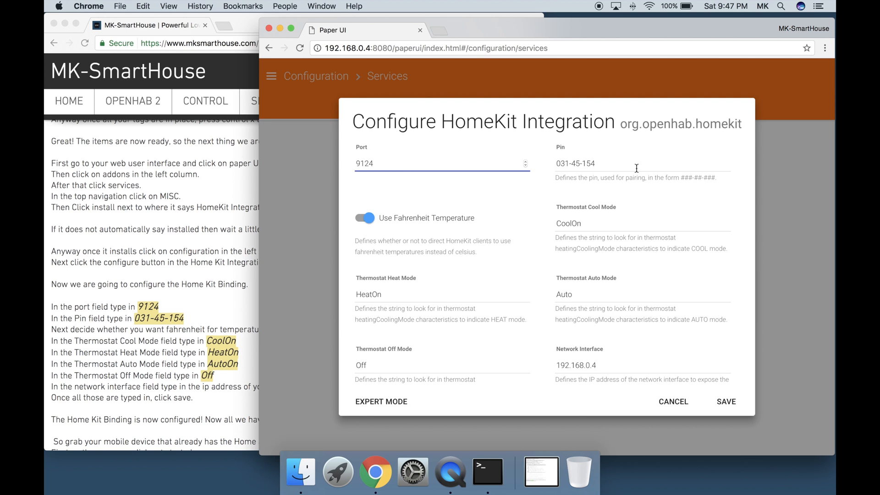
left_click(643, 163)
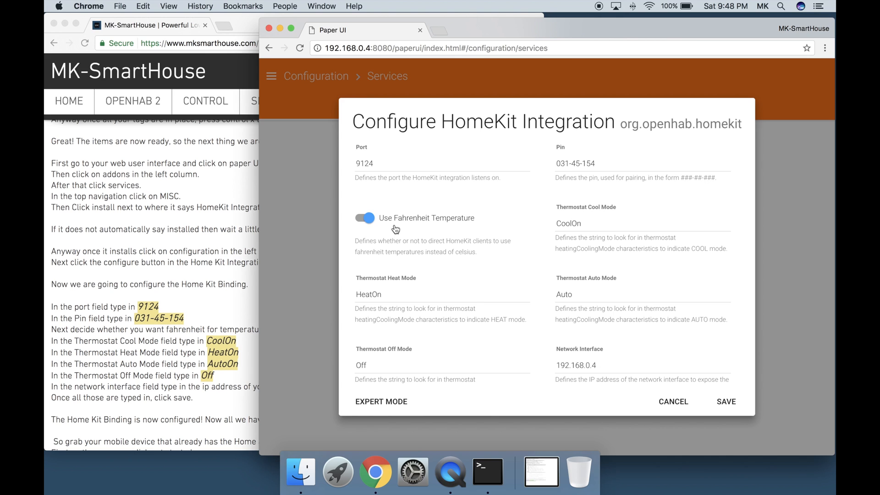
mouse_move(577, 247)
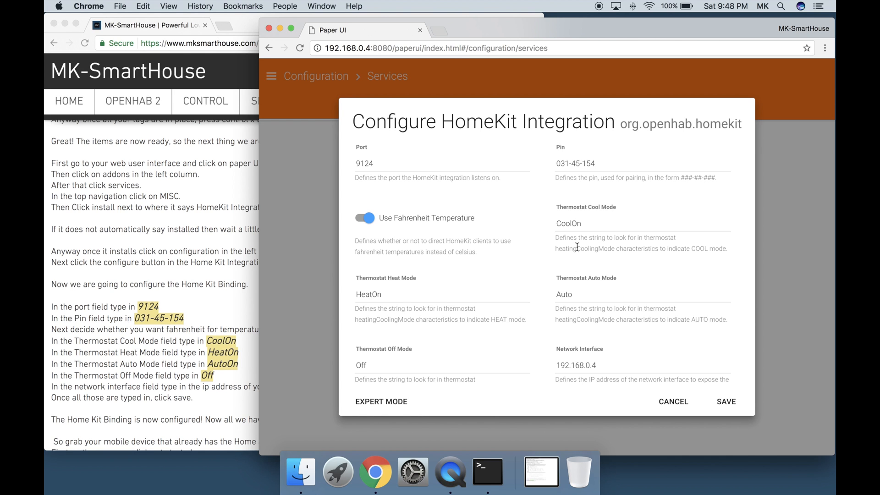
mouse_move(400, 320)
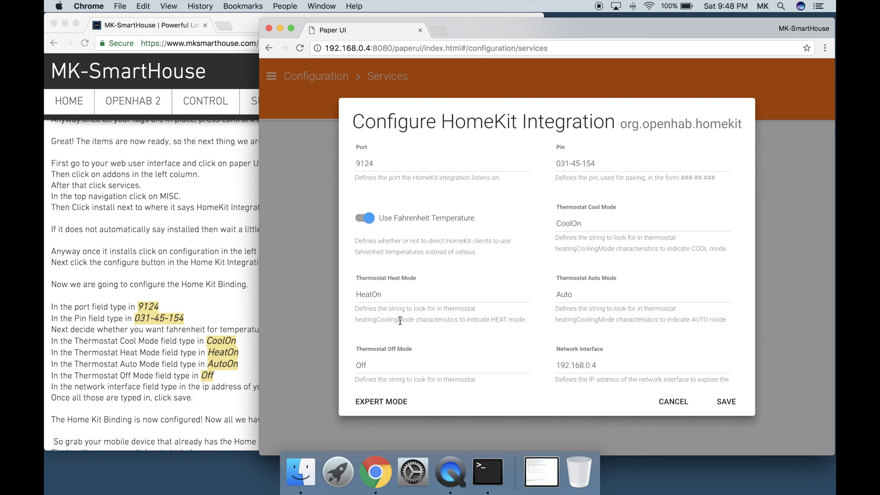
mouse_move(390, 317)
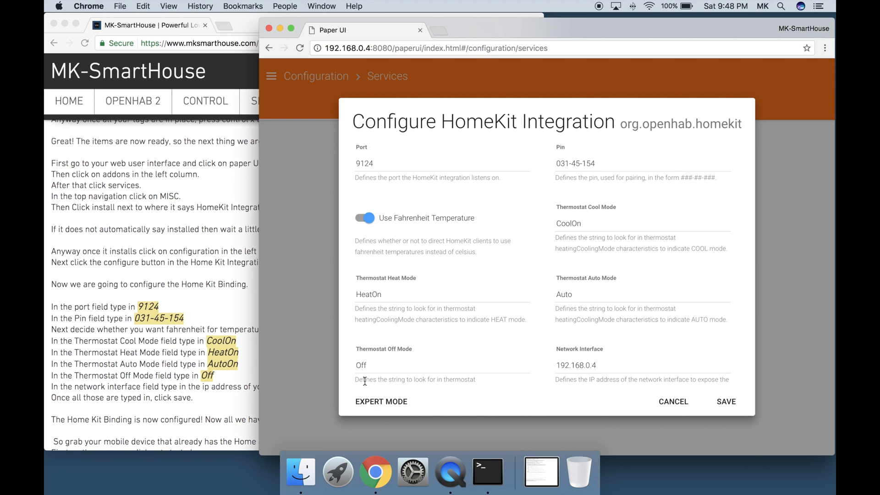
mouse_move(574, 395)
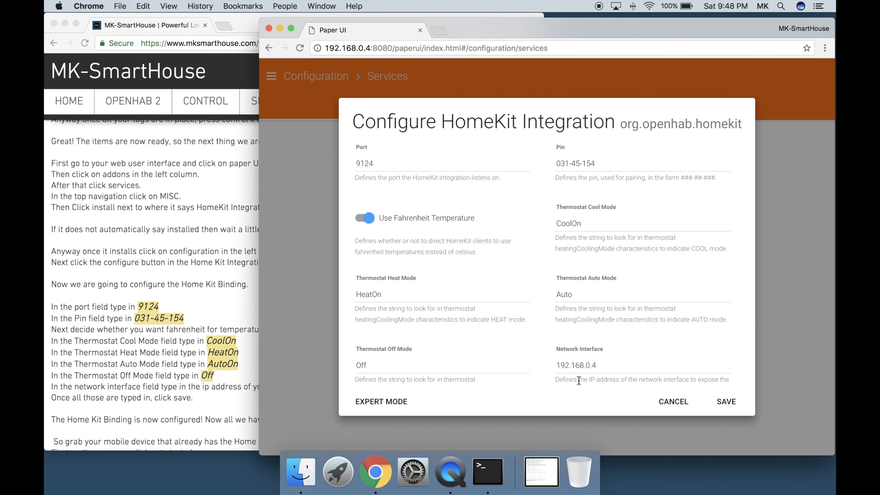
mouse_move(587, 378)
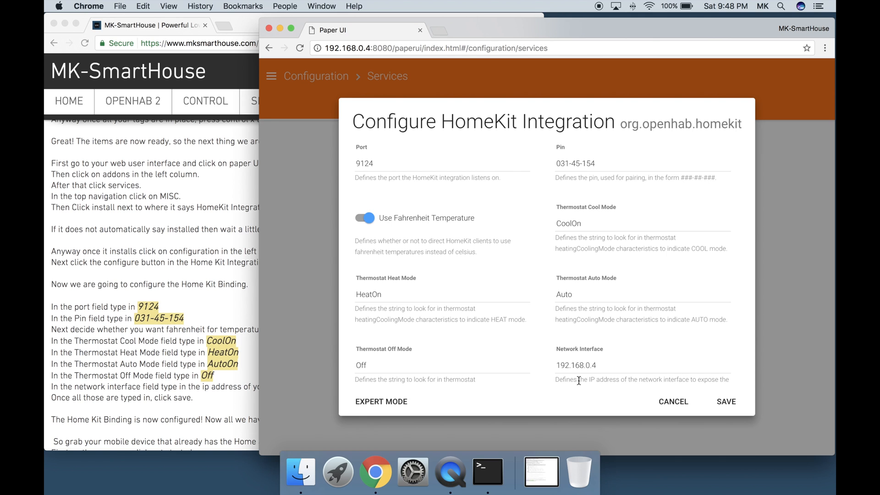
Save the HomeKit Integration configuration dialog.
left_click(725, 401)
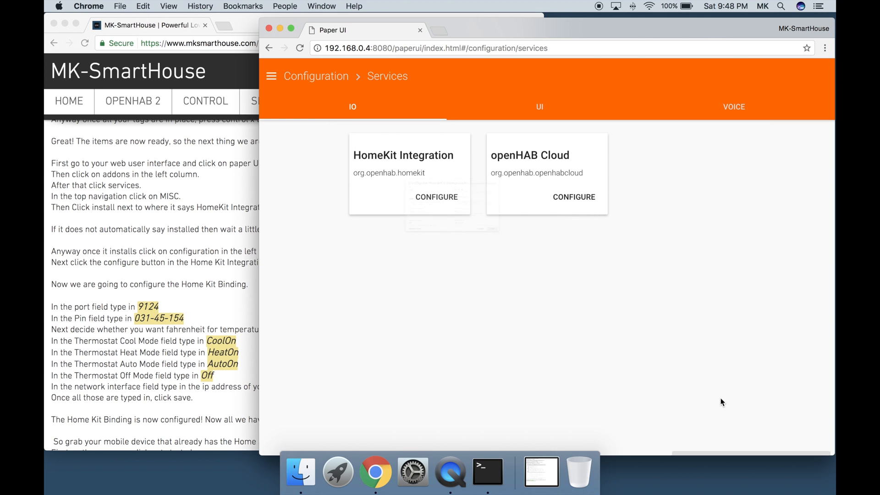
left_click(436, 197)
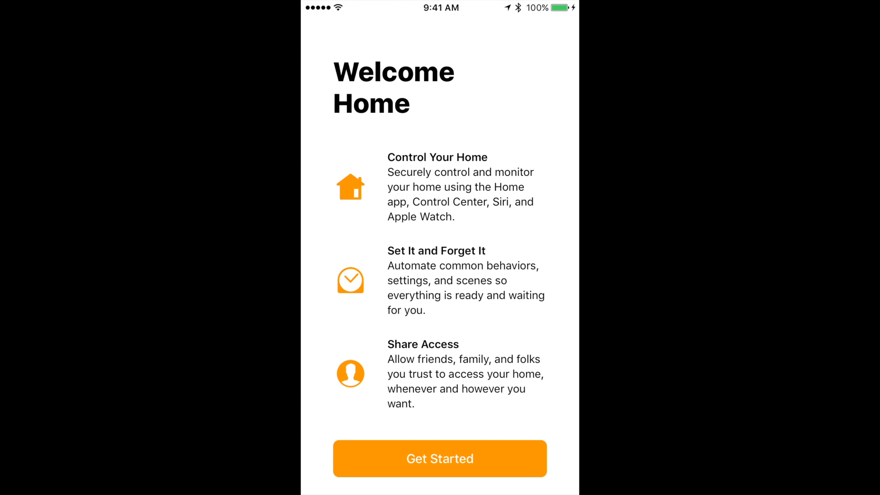
Start adding an accessory and choose the uncertified openHAB bridge anyway.
left_click(440, 458)
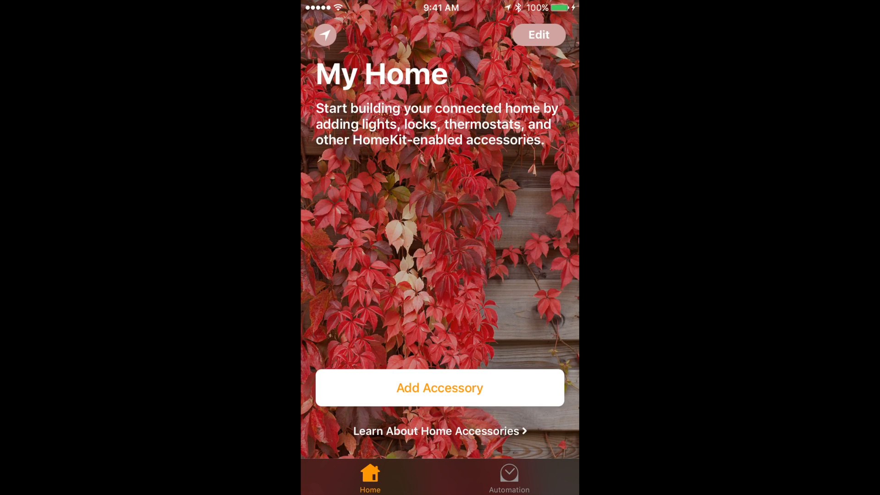
left_click(439, 388)
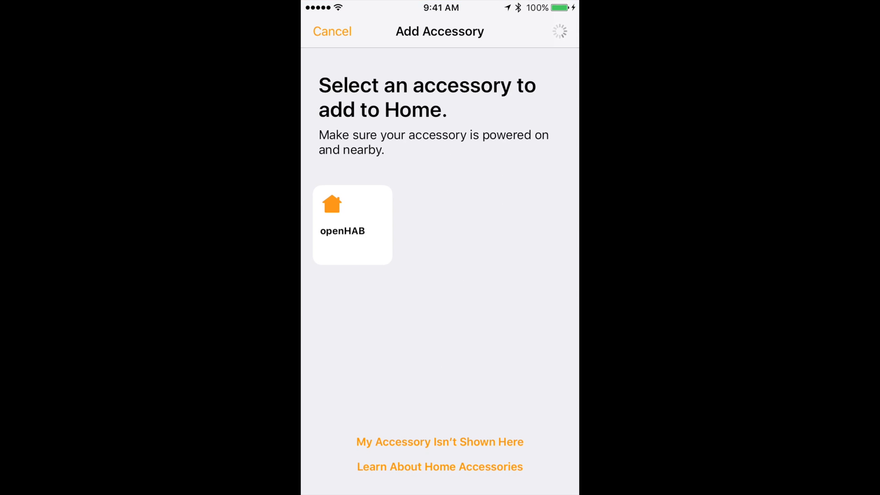
left_click(352, 225)
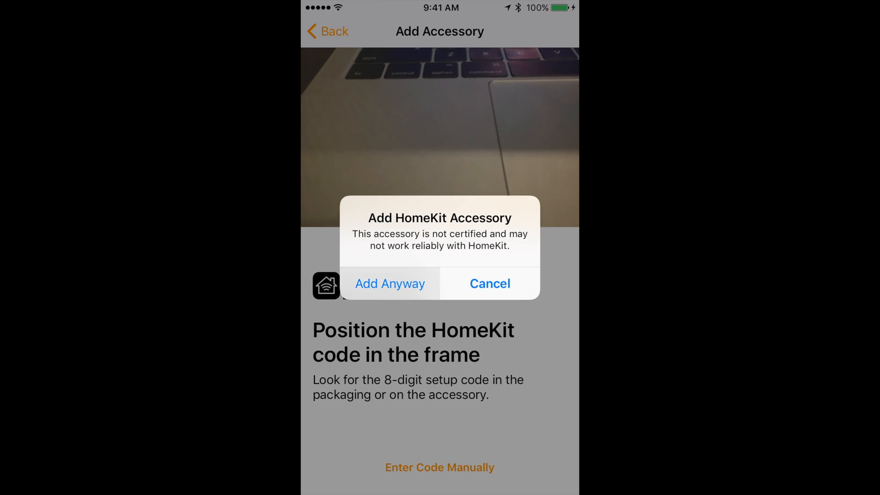
left_click(389, 283)
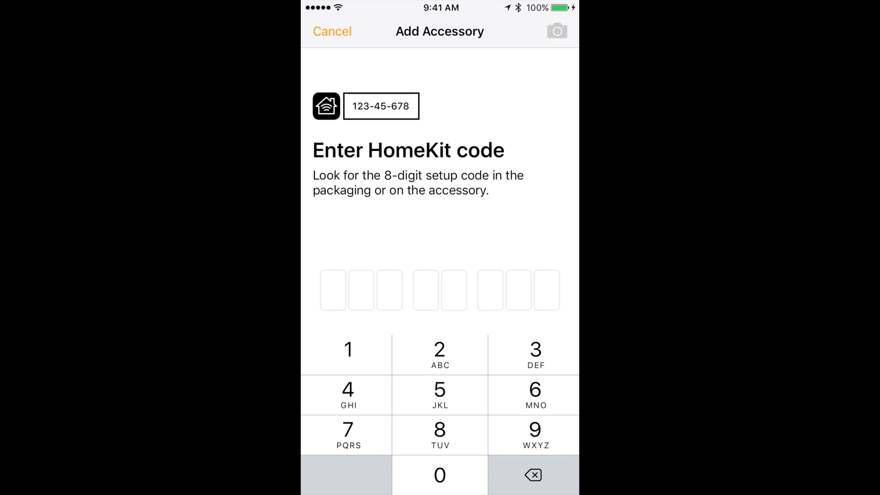
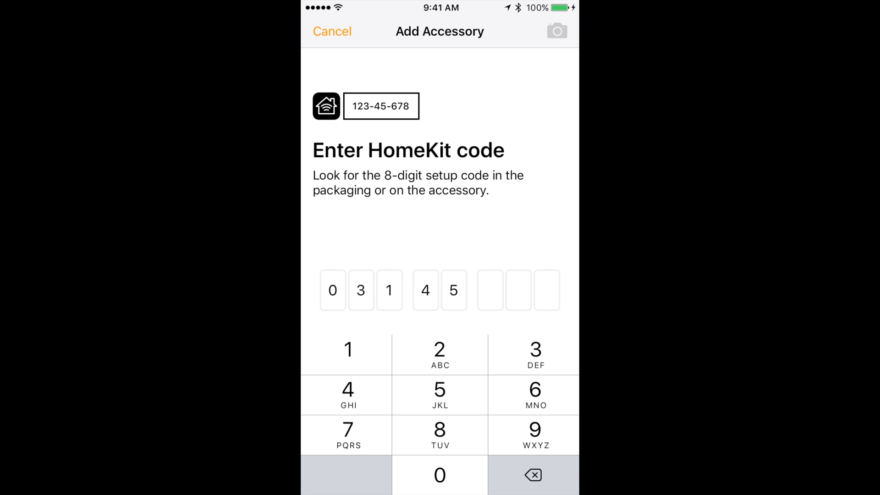
left_click(347, 394)
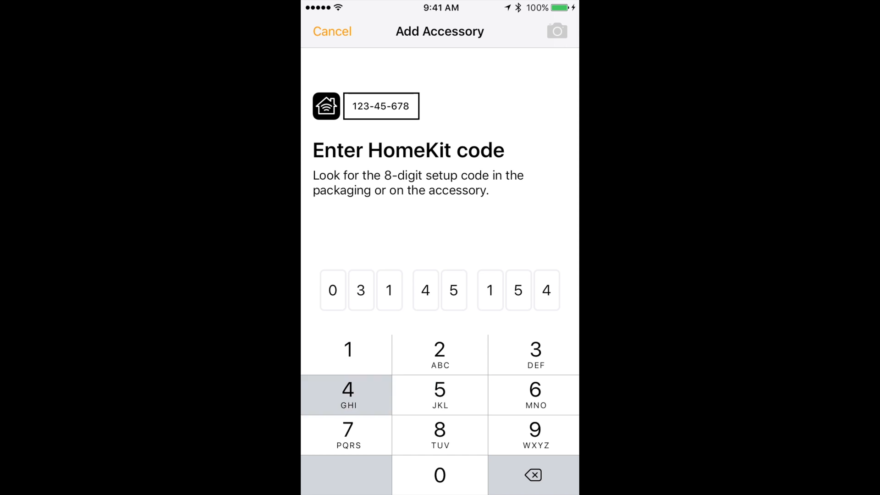
left_click(347, 395)
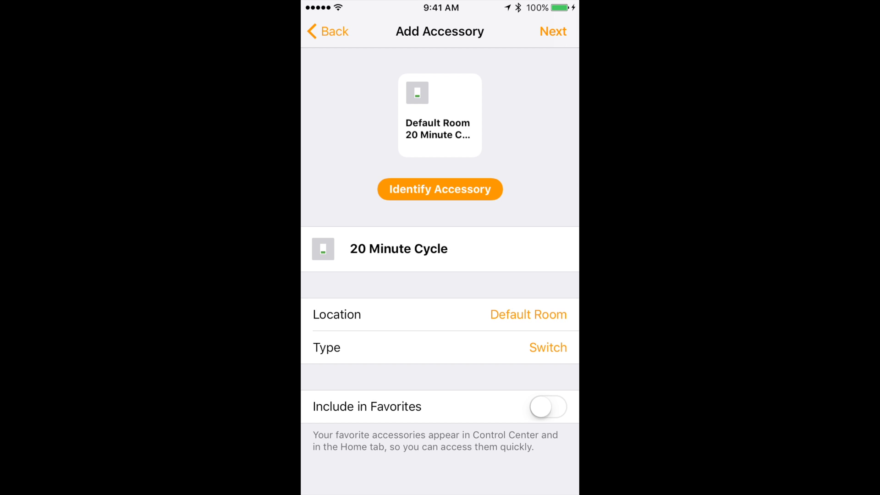
Step through each bridged openHAB accessory, keeping sprinklers in Favorites, then finish.
left_click(552, 32)
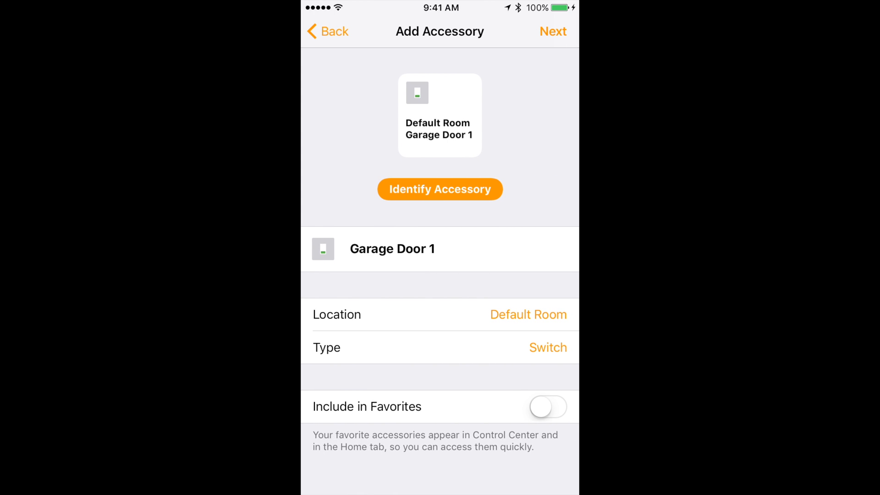
left_click(547, 407)
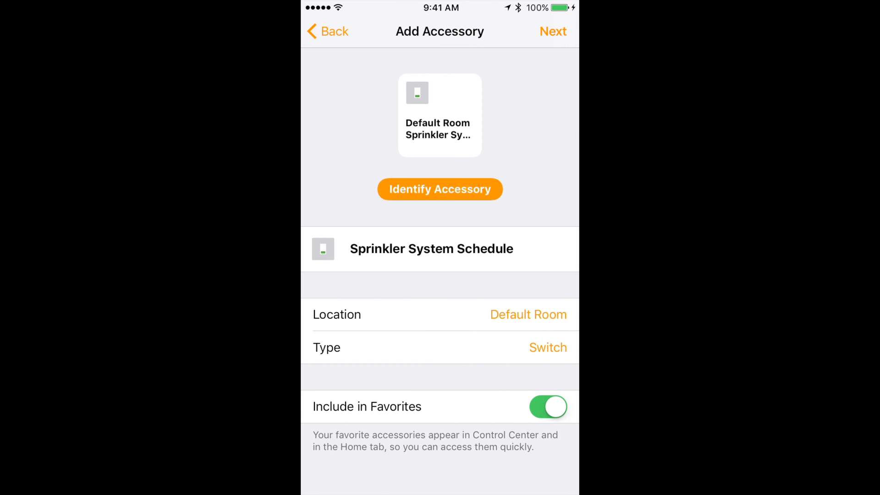
left_click(553, 31)
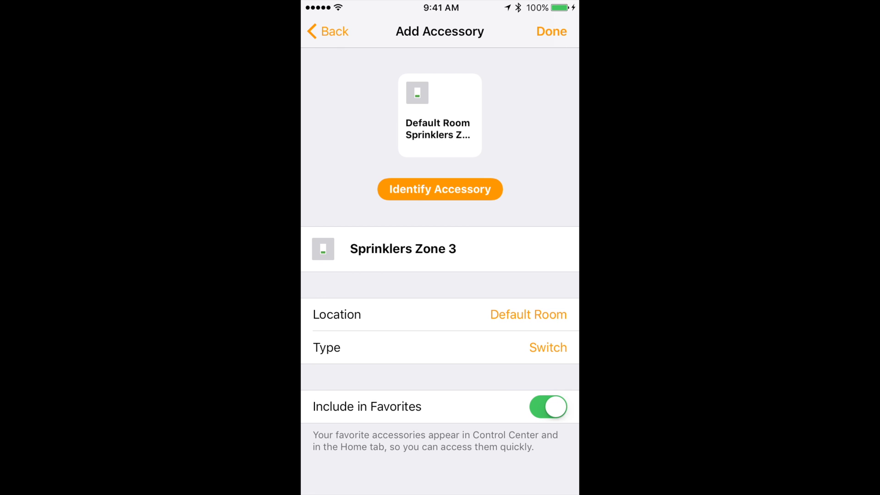
left_click(551, 32)
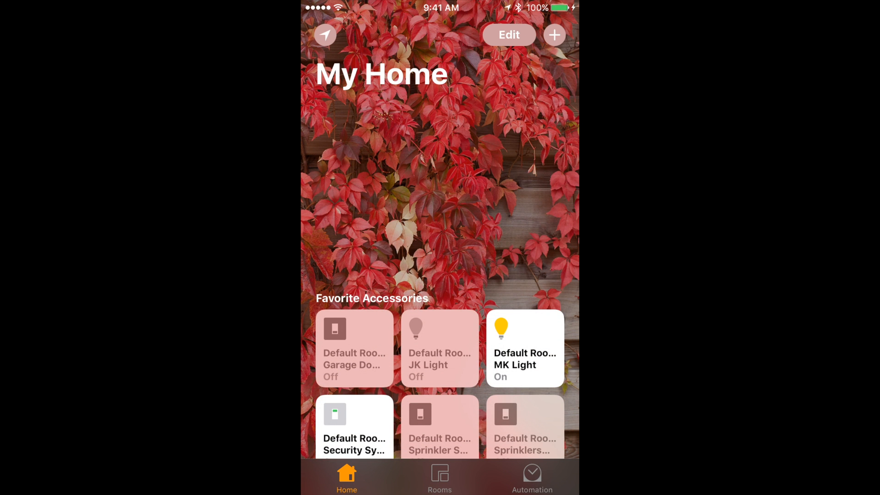
Show the Default Room and scroll through its openHAB accessory tiles.
left_click(440, 476)
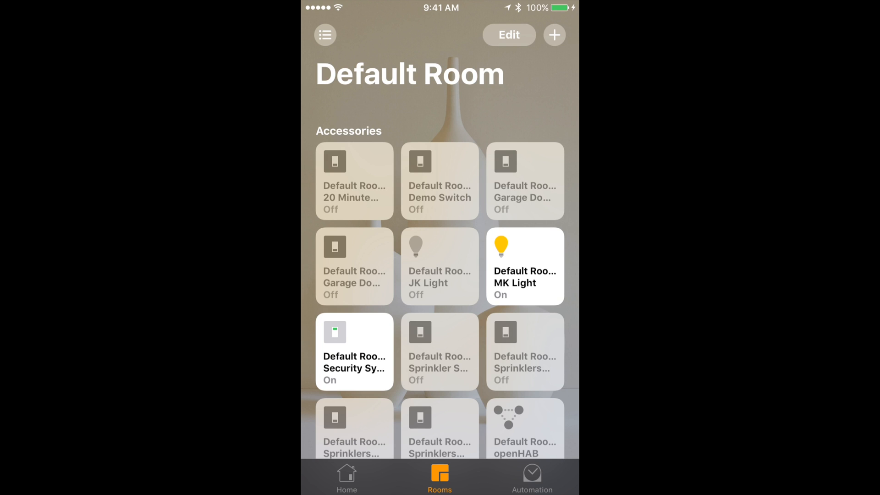
scroll("down", 3)
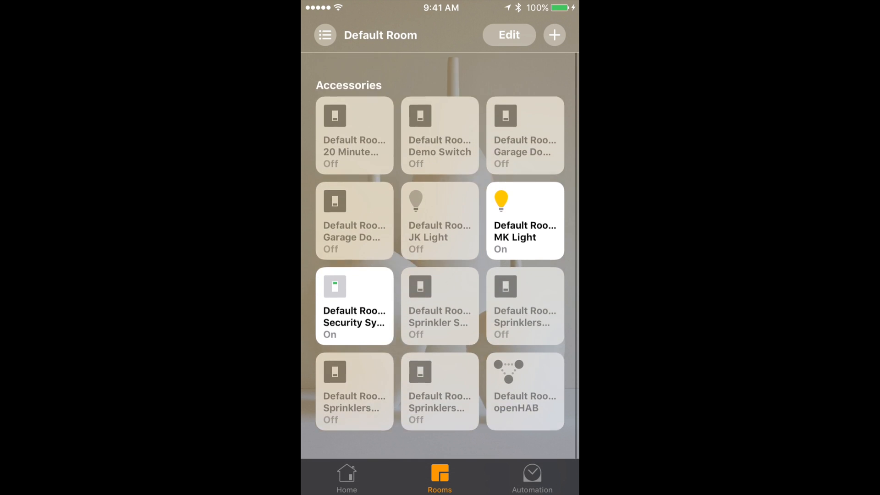
scroll("down", 3)
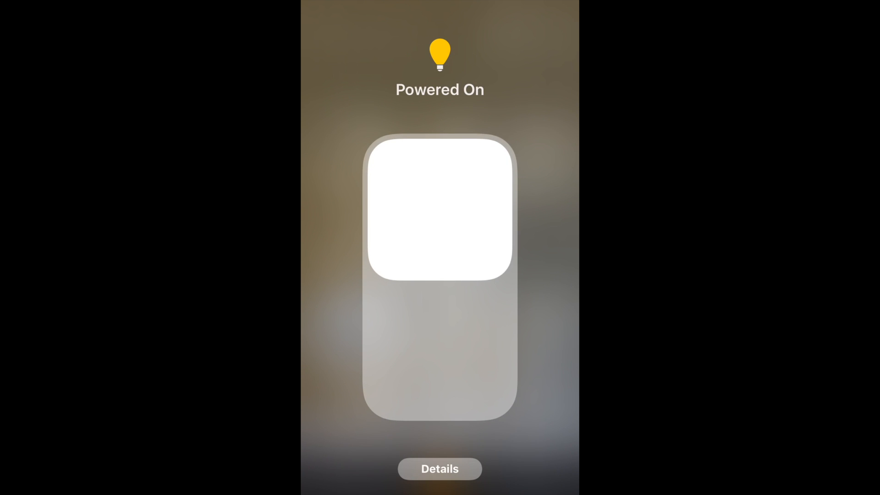
Open MK Light's details and include it in Control Center favorites.
left_click(439, 468)
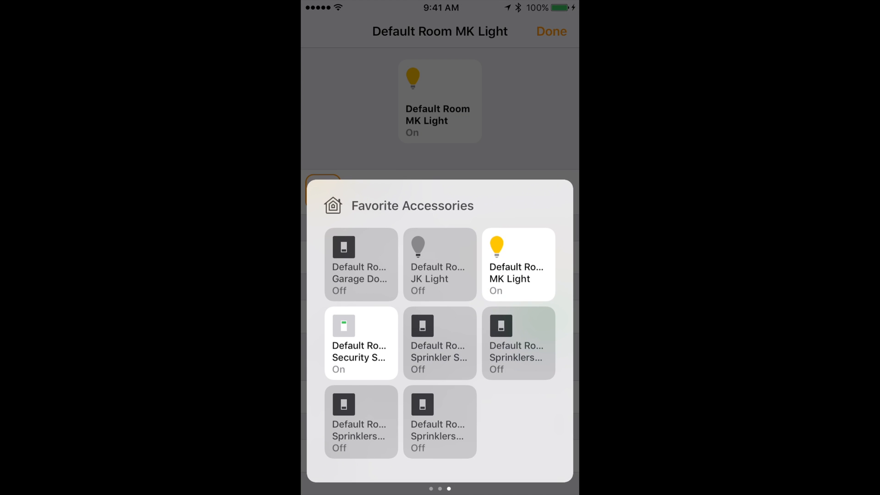
left_click(517, 264)
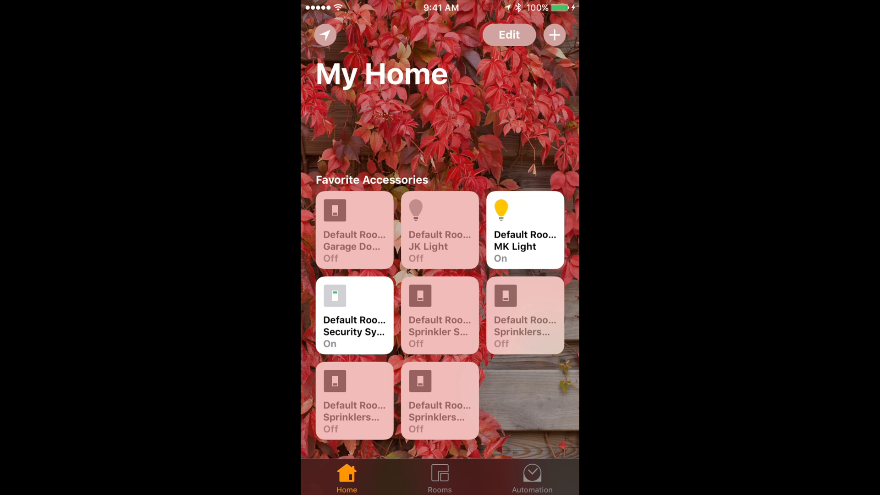
Reopen the Default Room and scroll down to the openHAB bridge.
left_click(439, 474)
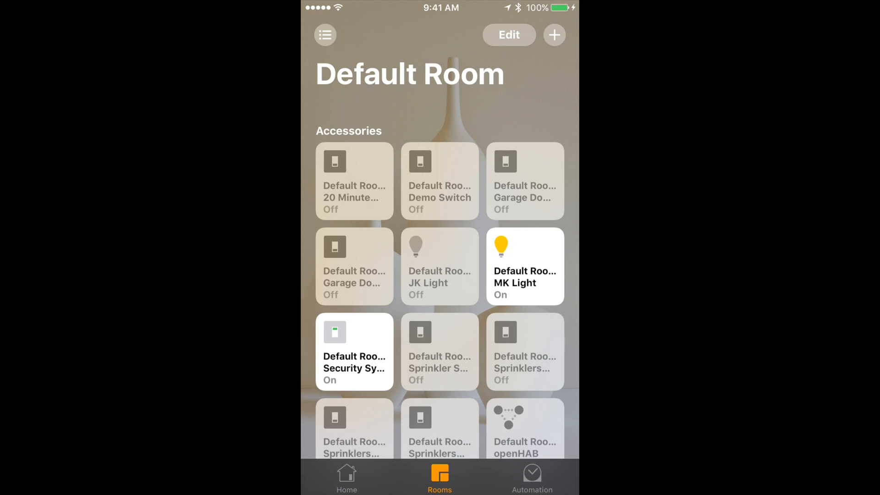
scroll("down", 3)
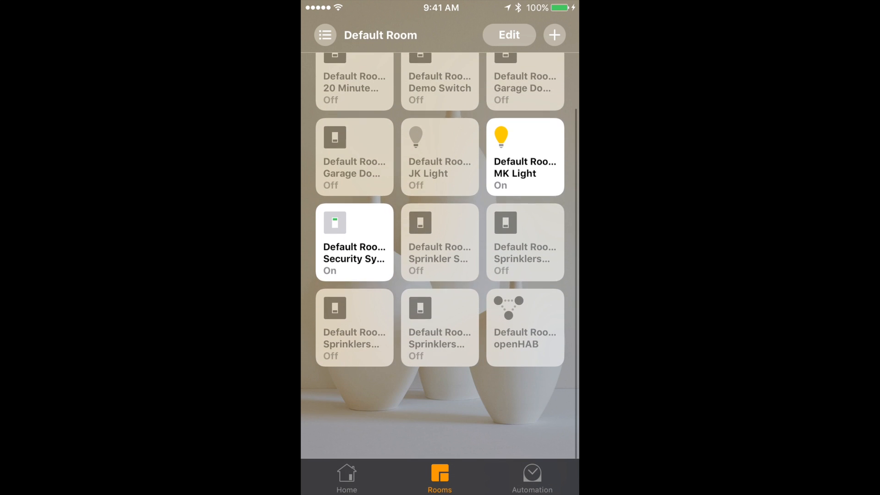
scroll("down", 3)
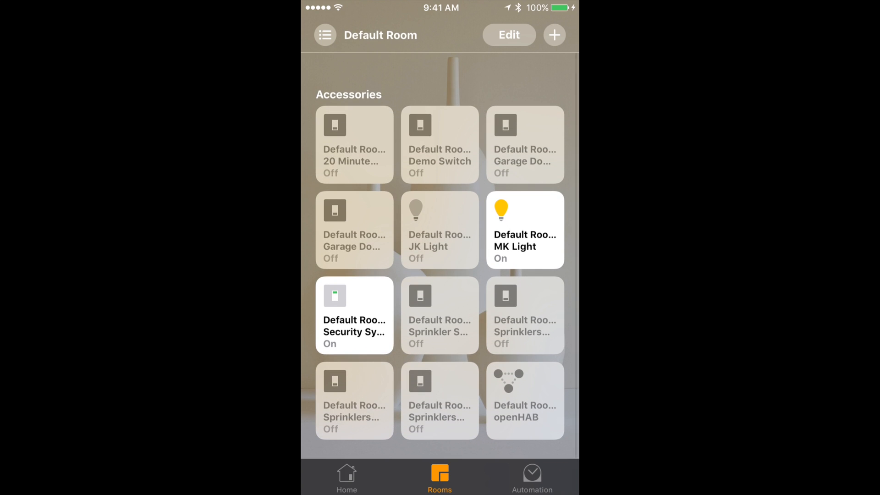